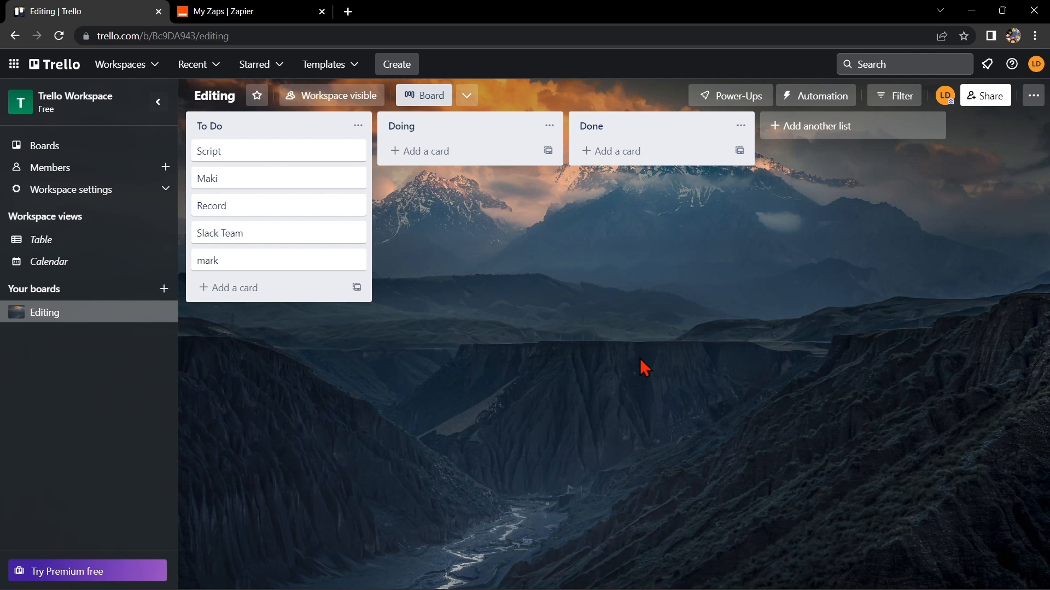
mouse_move(346, 497)
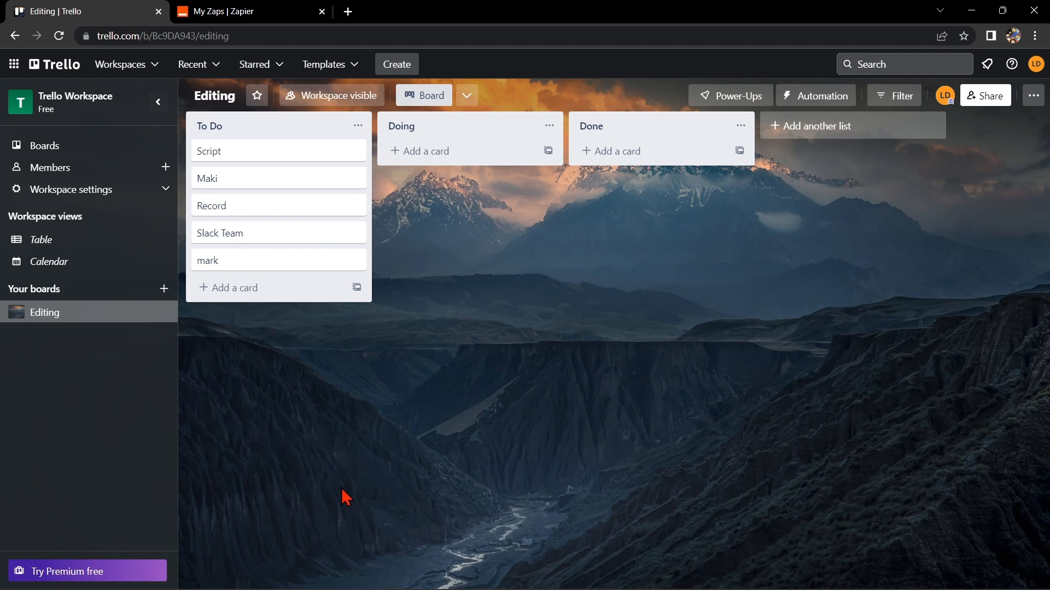
mouse_move(770, 148)
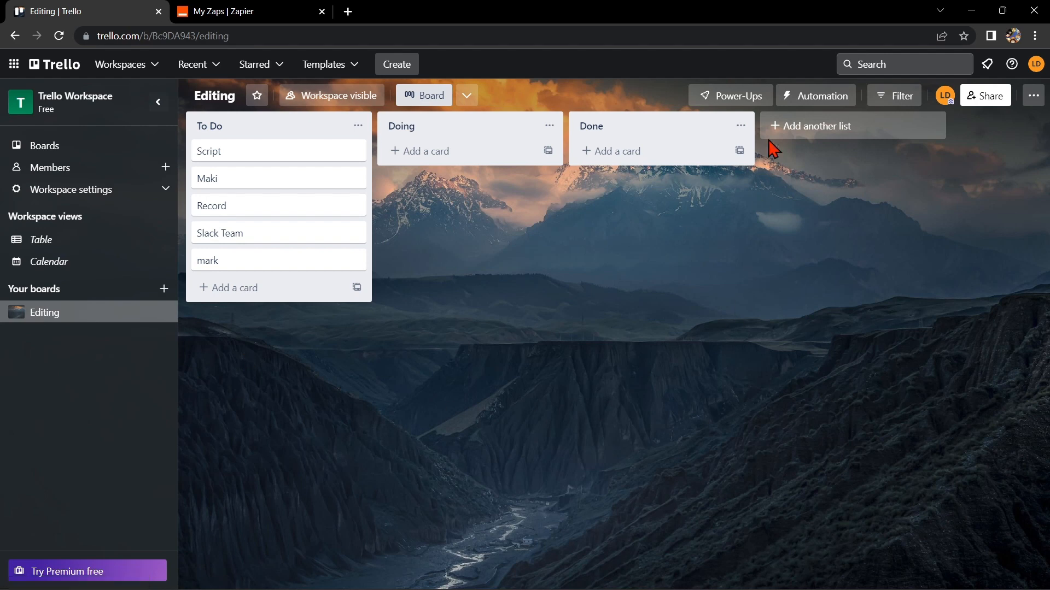
Step: Find the Jira Power-Up in Trello's Power-Ups directory by searching 'jira' and add it to the board
left_click(730, 95)
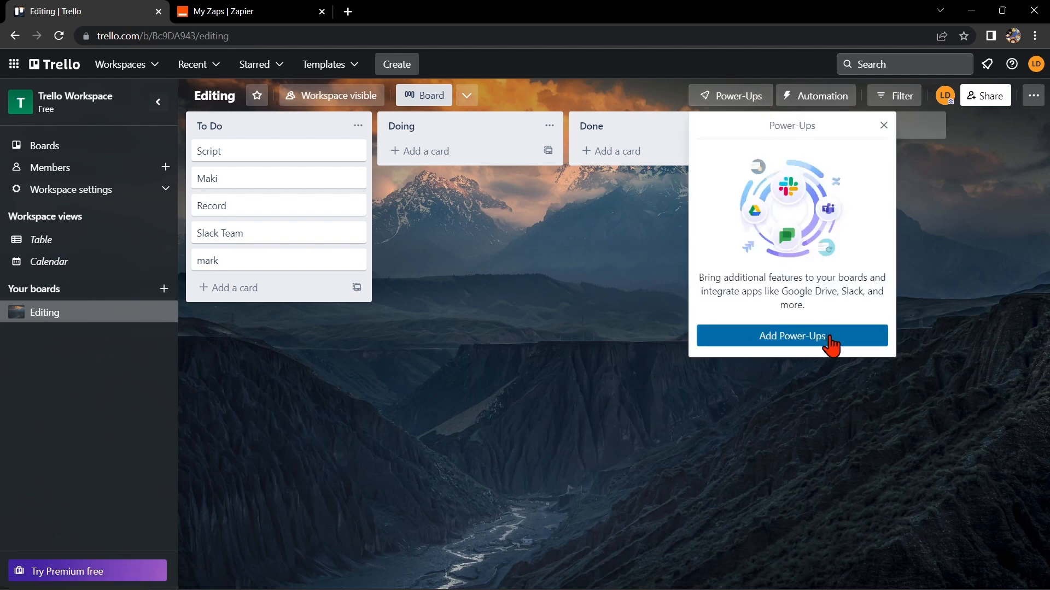
left_click(790, 336)
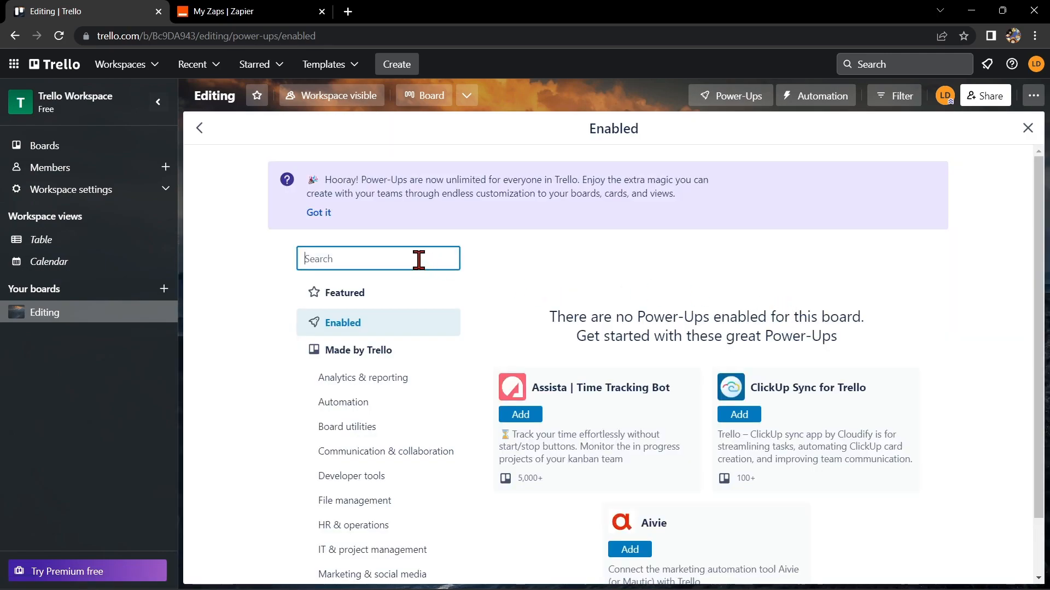
type("jira")
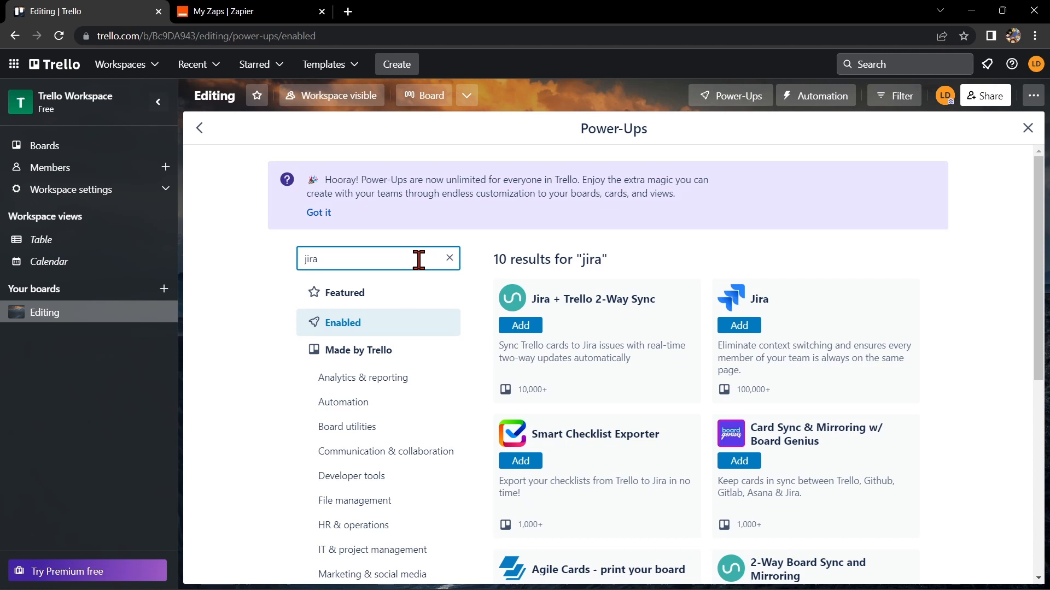
left_click(758, 299)
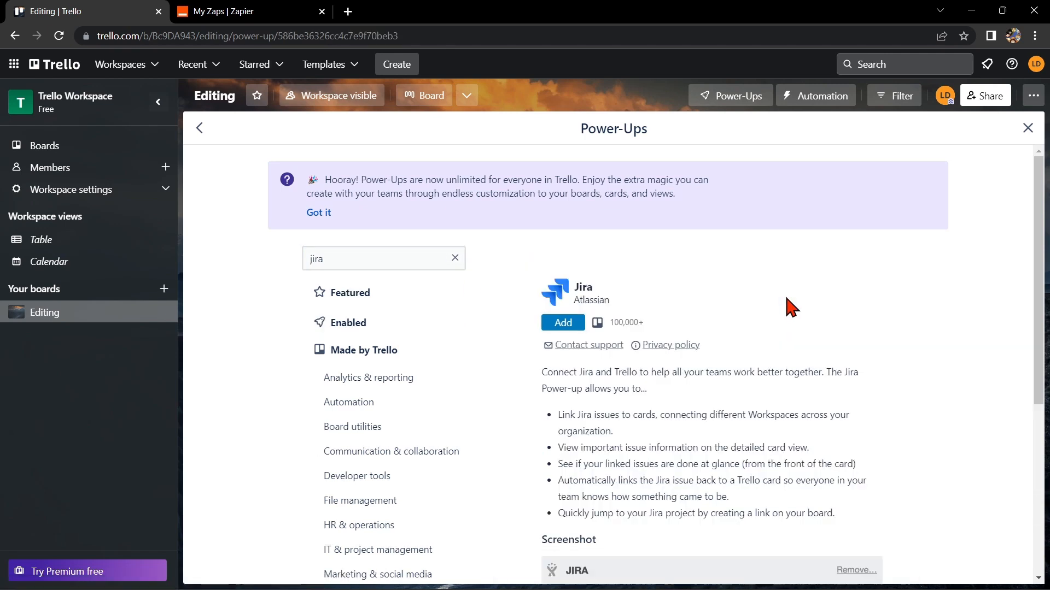
scroll("down", 3)
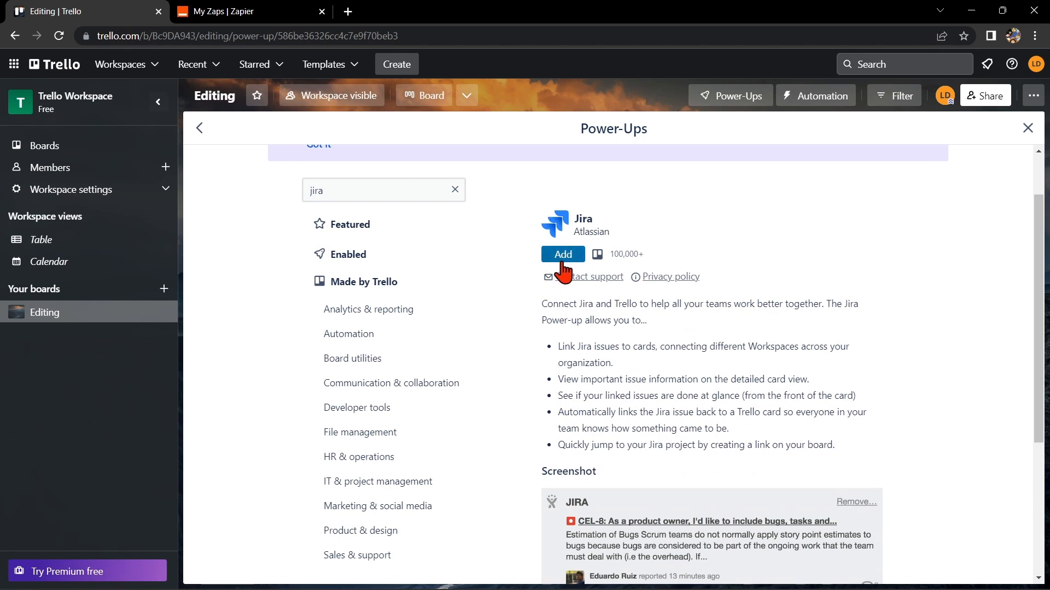
mouse_move(567, 265)
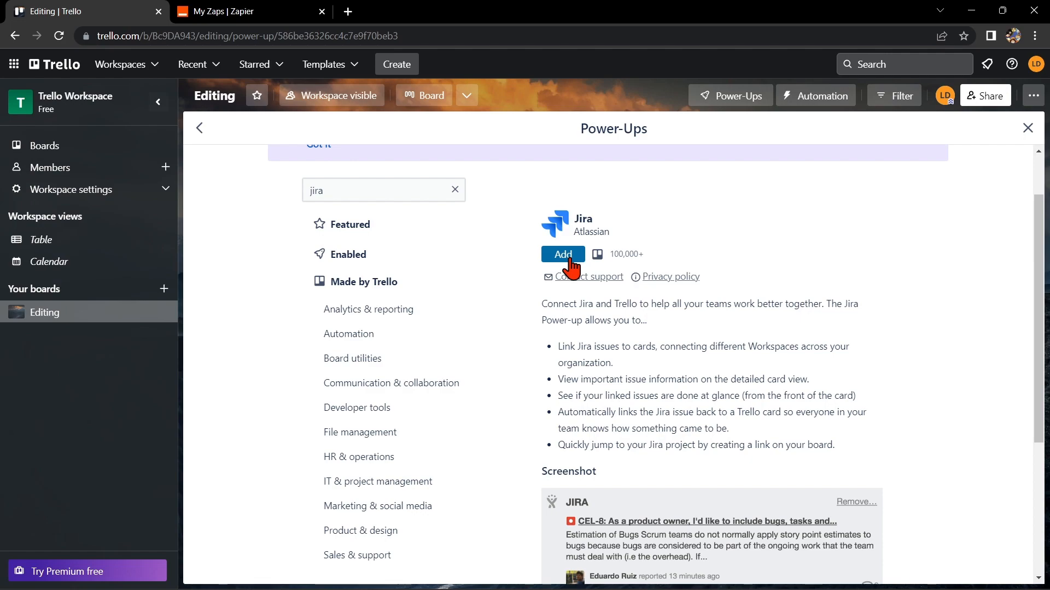
left_click(248, 11)
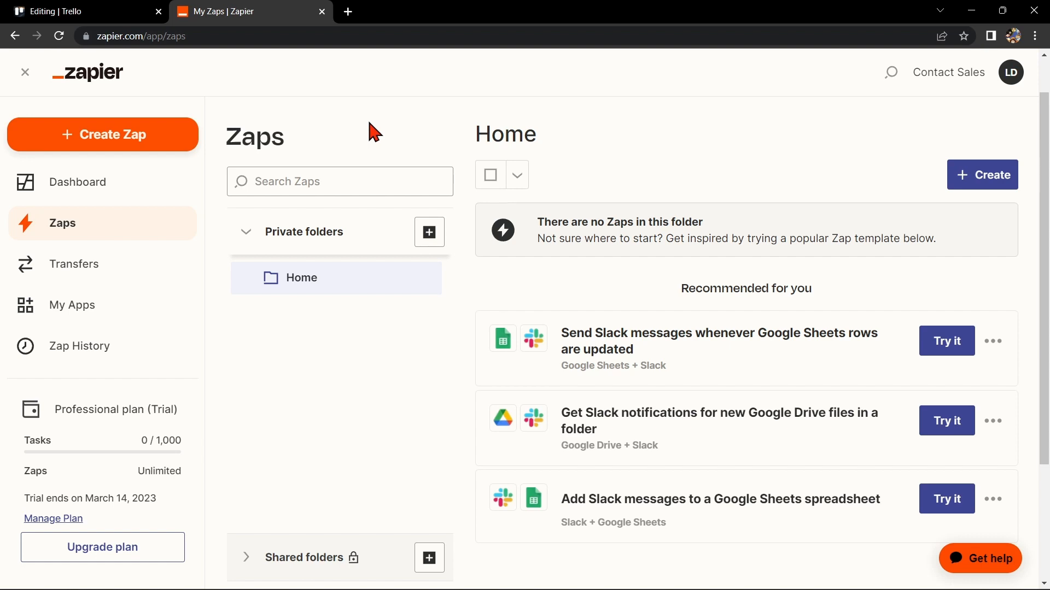
mouse_move(146, 169)
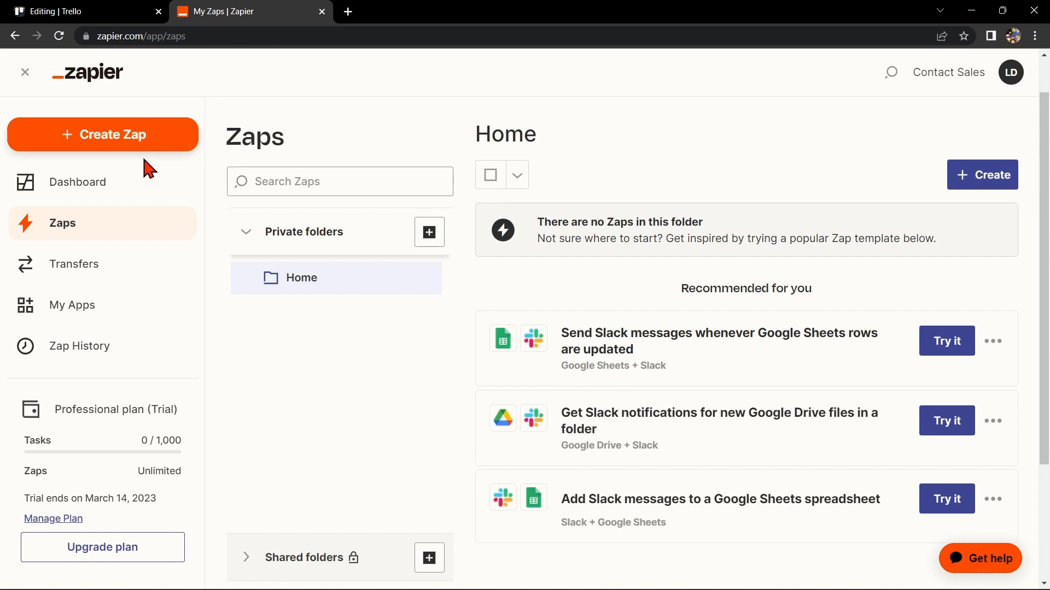
Step: Start a new untitled Zap from the My Zaps page
left_click(102, 134)
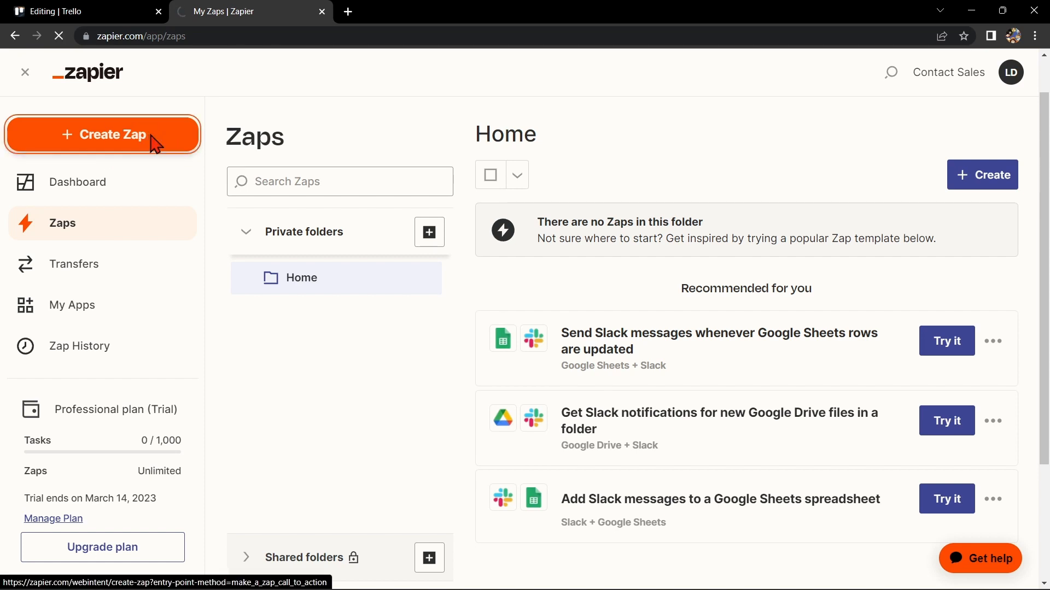
left_click(102, 135)
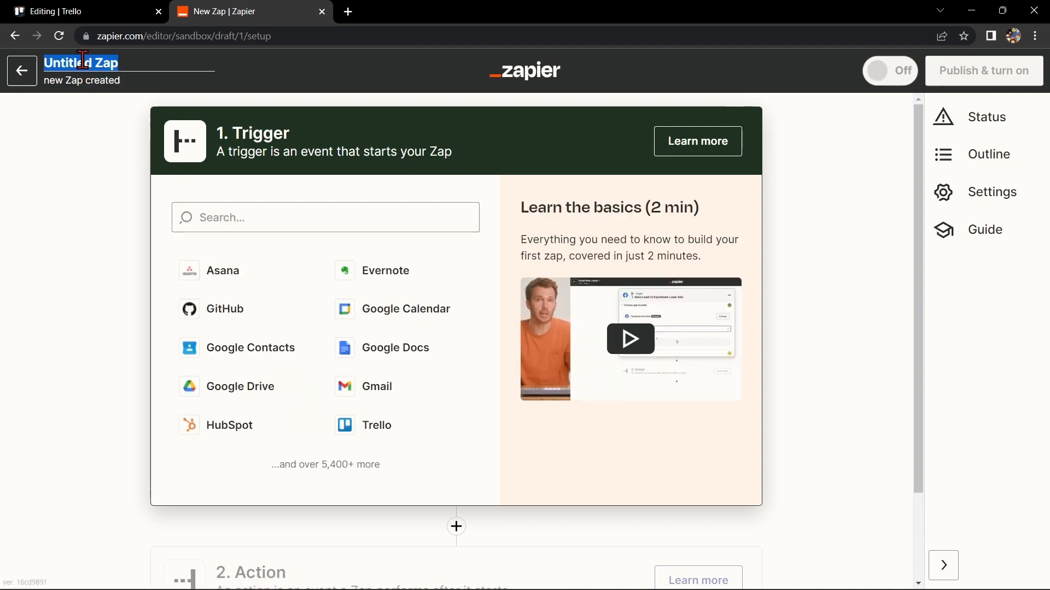
Step: Name the Zap 'Trello with Jira' and set its trigger to New Card in Trello
type("Trello with Jira")
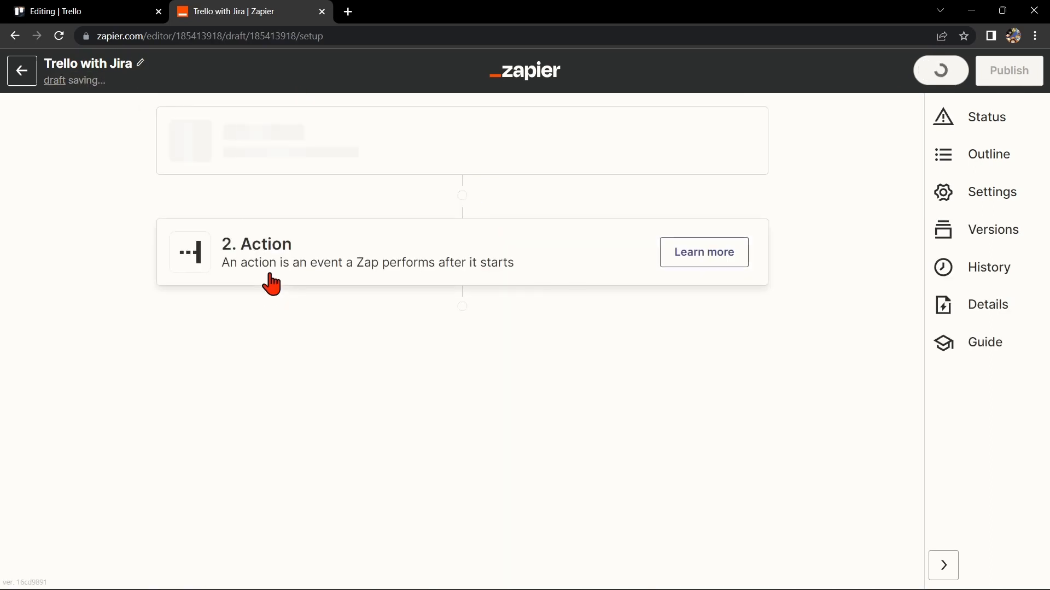
left_click(457, 320)
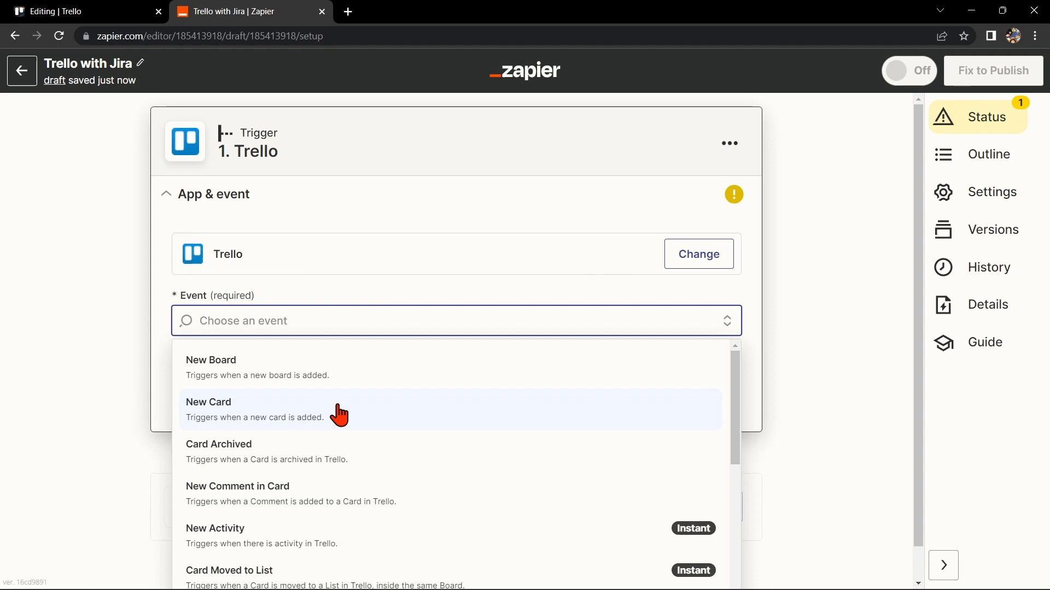
left_click(208, 402)
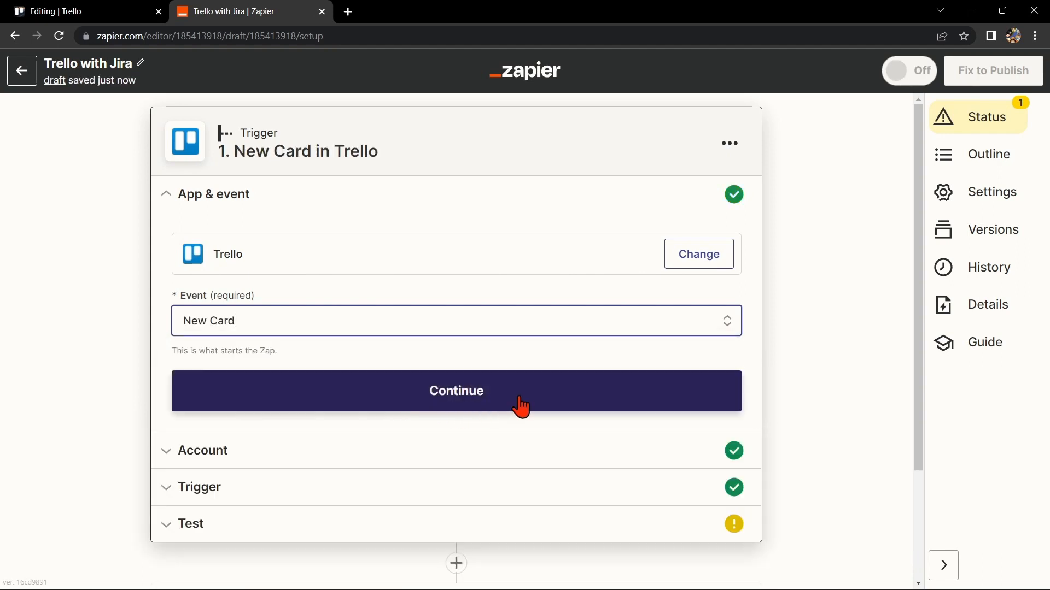
left_click(455, 391)
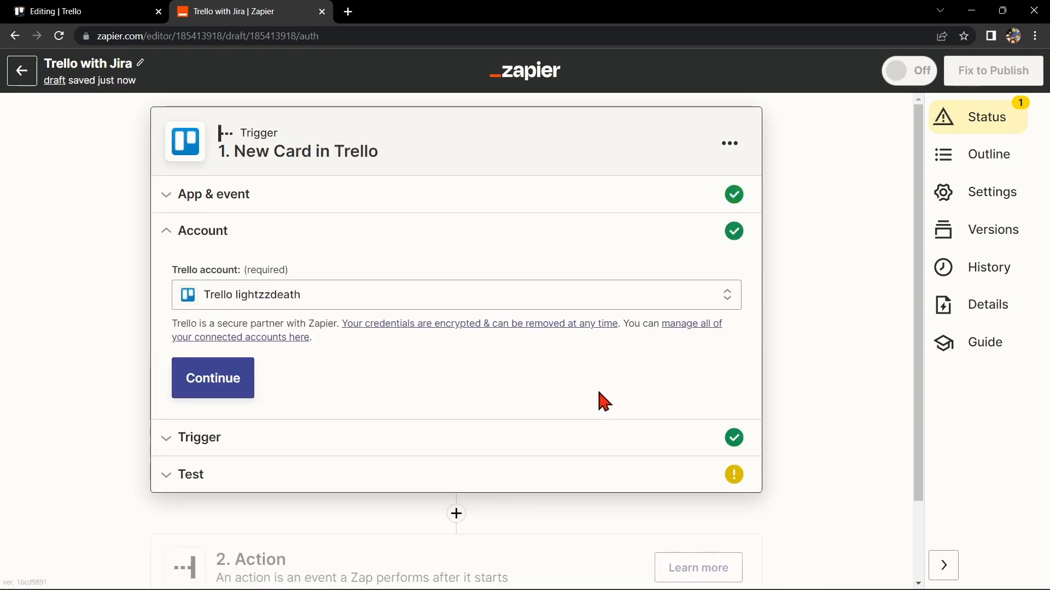
Step: Keep the connected Trello account, watch the Editing board with Any List, and start the trigger test
left_click(456, 294)
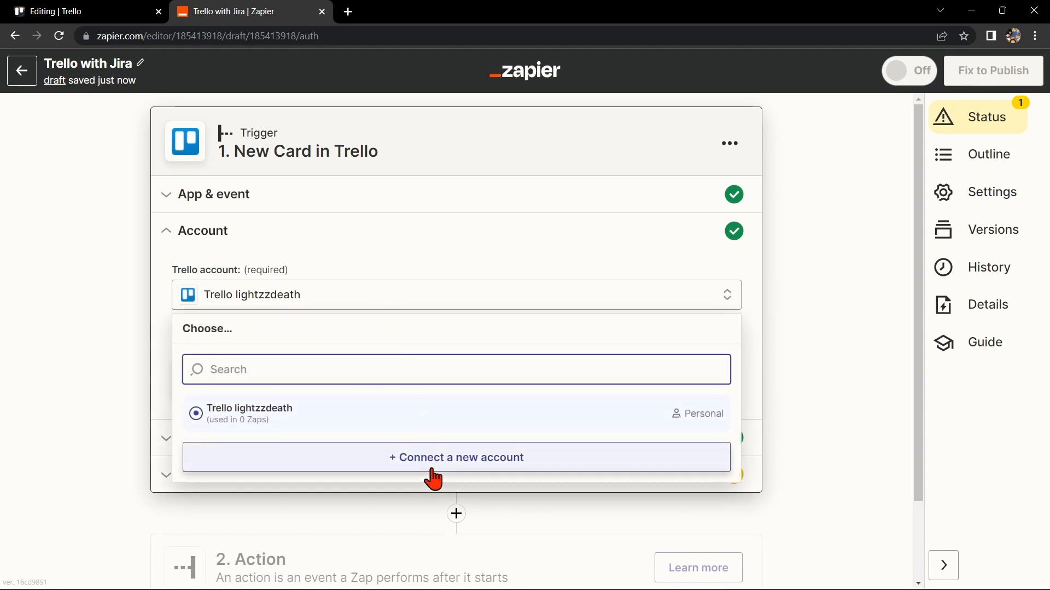
left_click(250, 413)
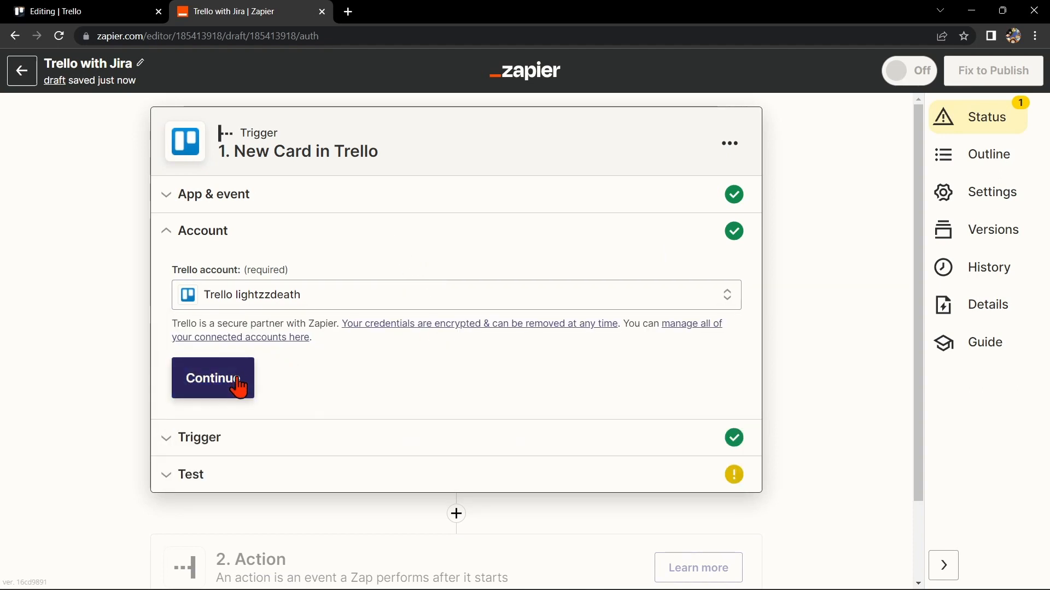
left_click(212, 379)
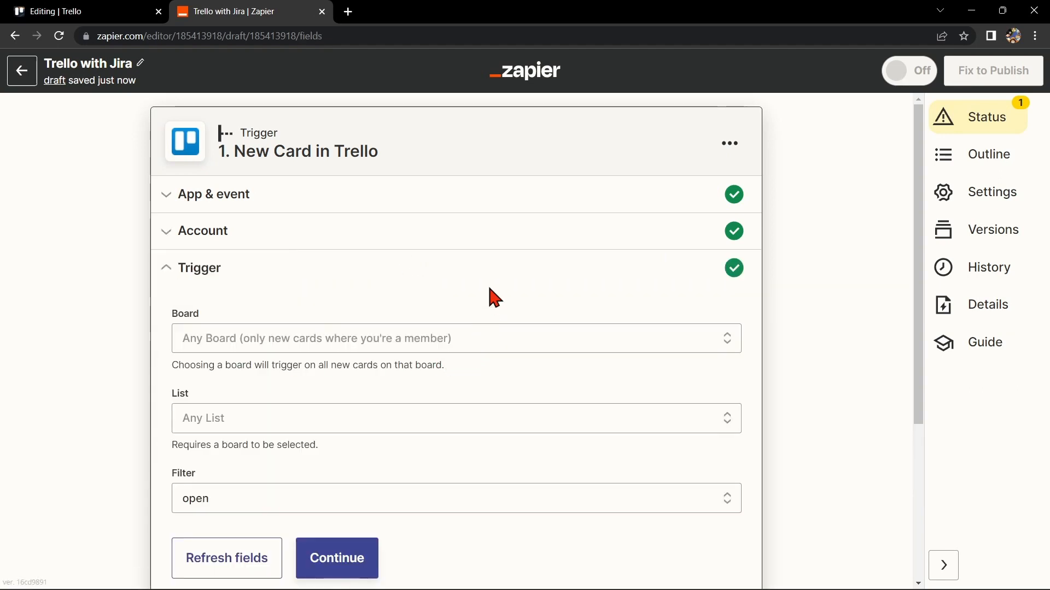
left_click(455, 338)
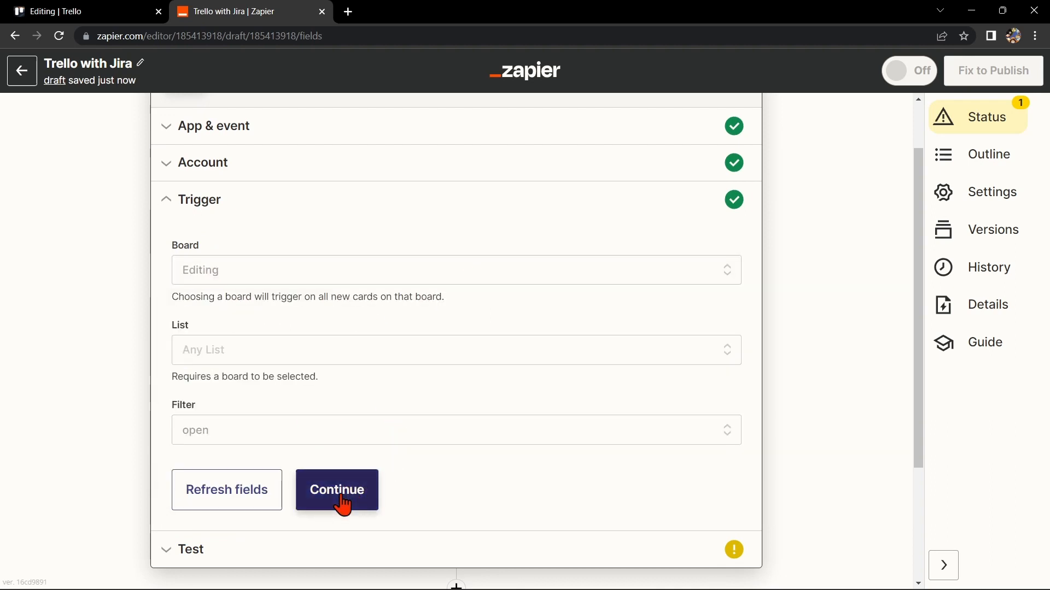
left_click(337, 490)
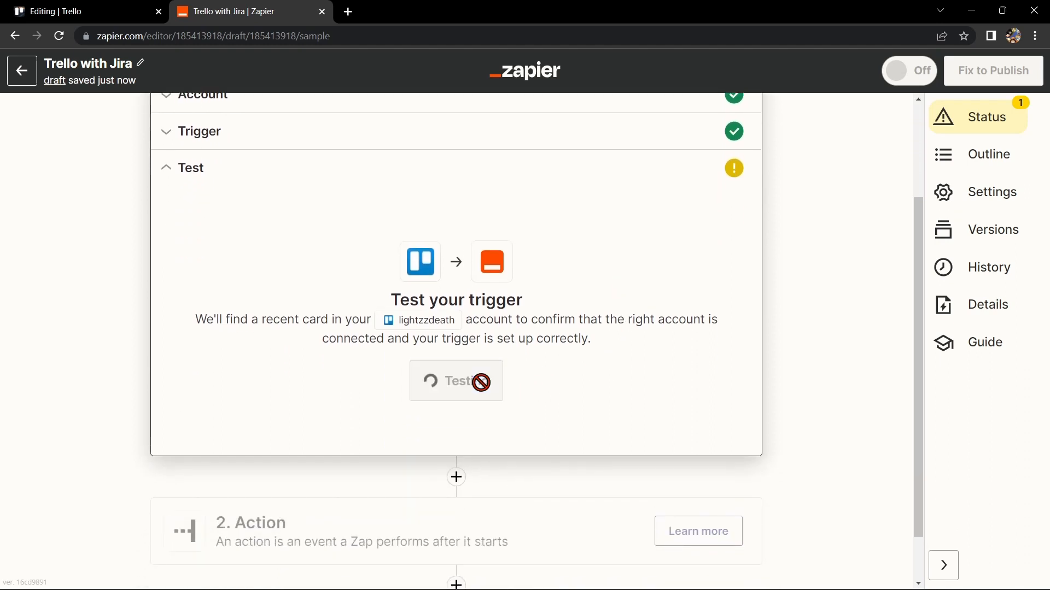
Step: Accept the found Trello Card C from the trigger test and move on to the action step
left_click(456, 381)
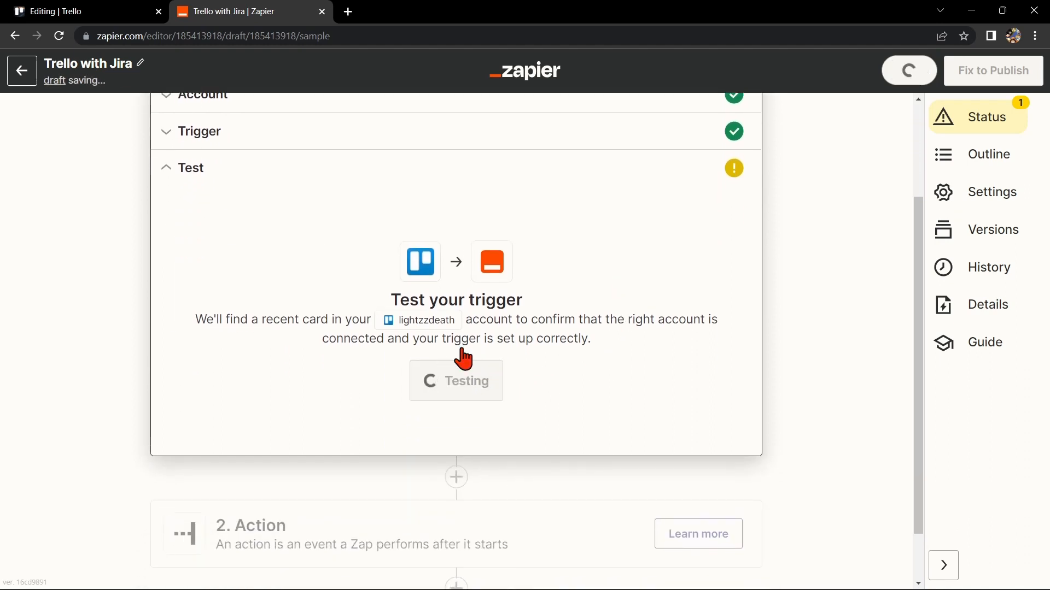
left_click(455, 380)
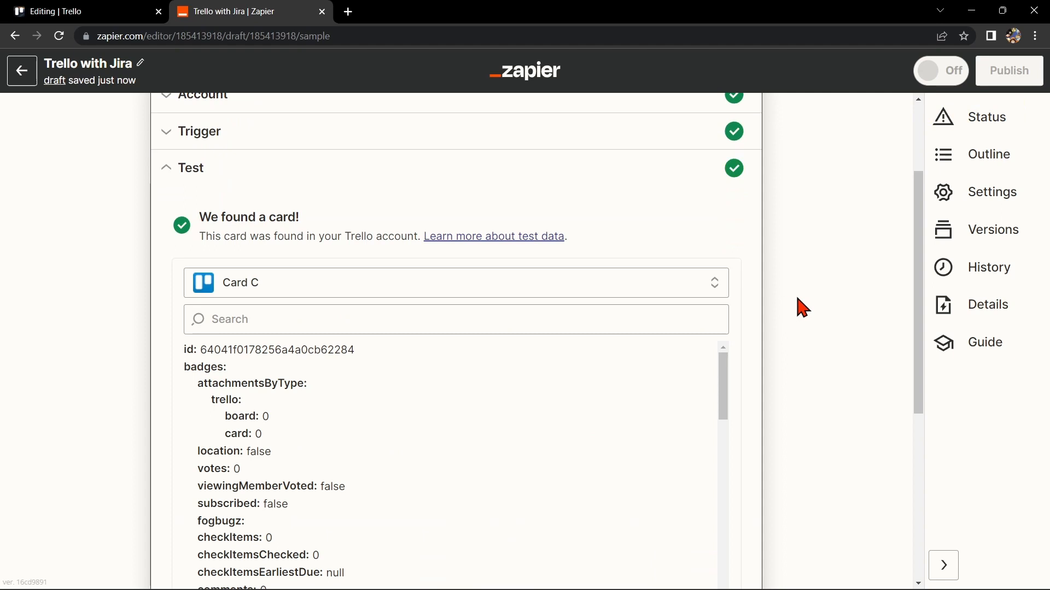
scroll("down", 3)
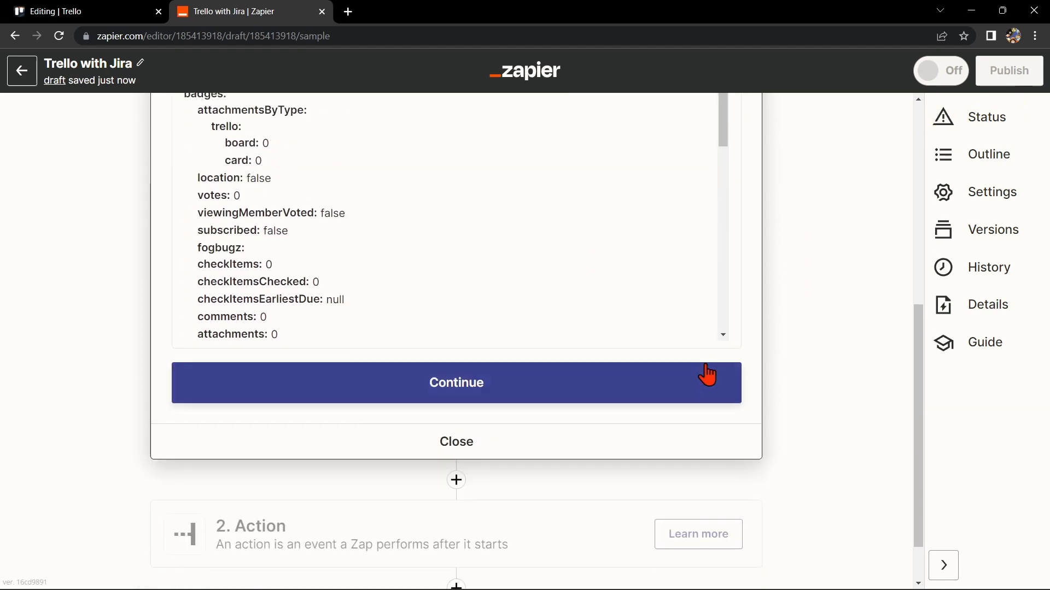
left_click(456, 382)
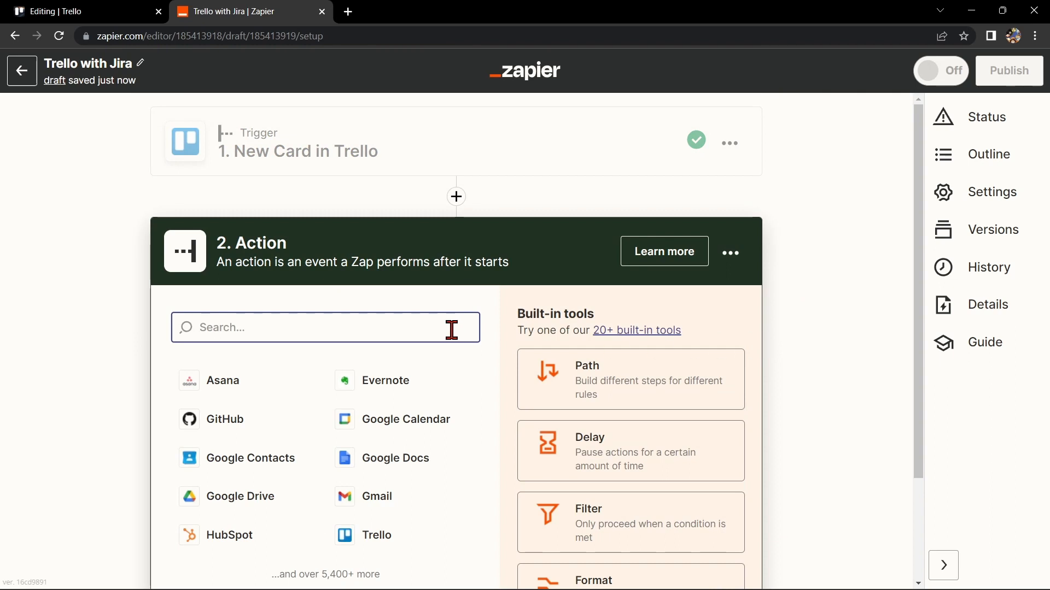
Step: Make the action Create Issue in Jira Software Cloud, searching 'ji' for the app
type("ji")
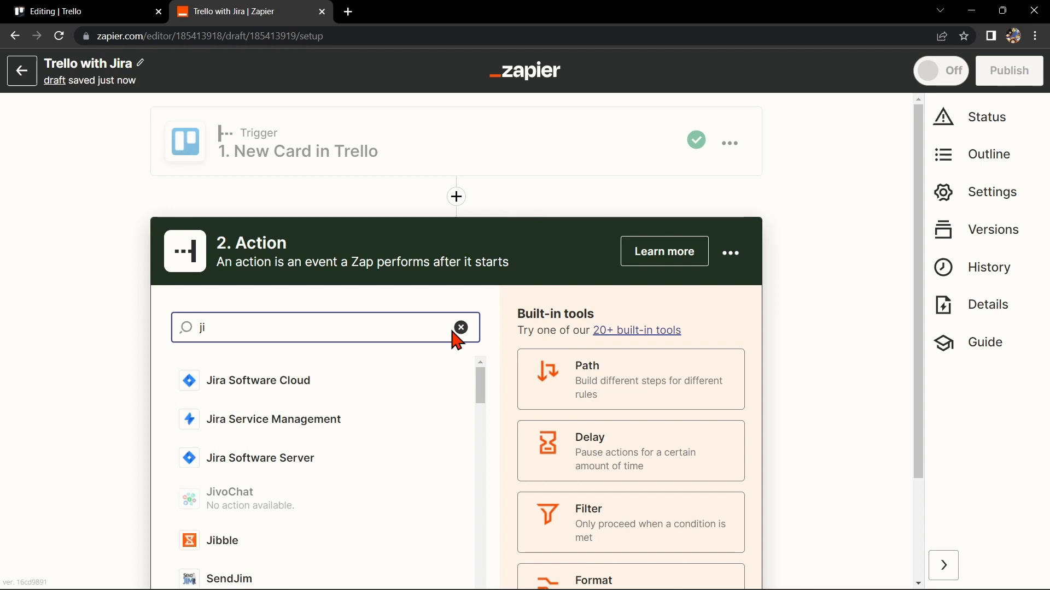
left_click(258, 380)
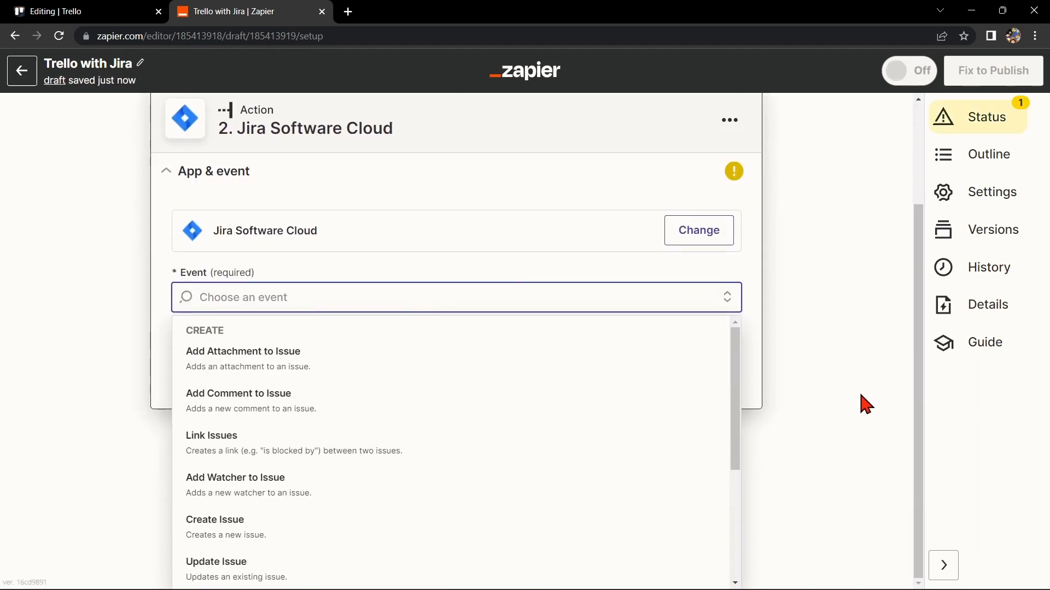
mouse_move(384, 501)
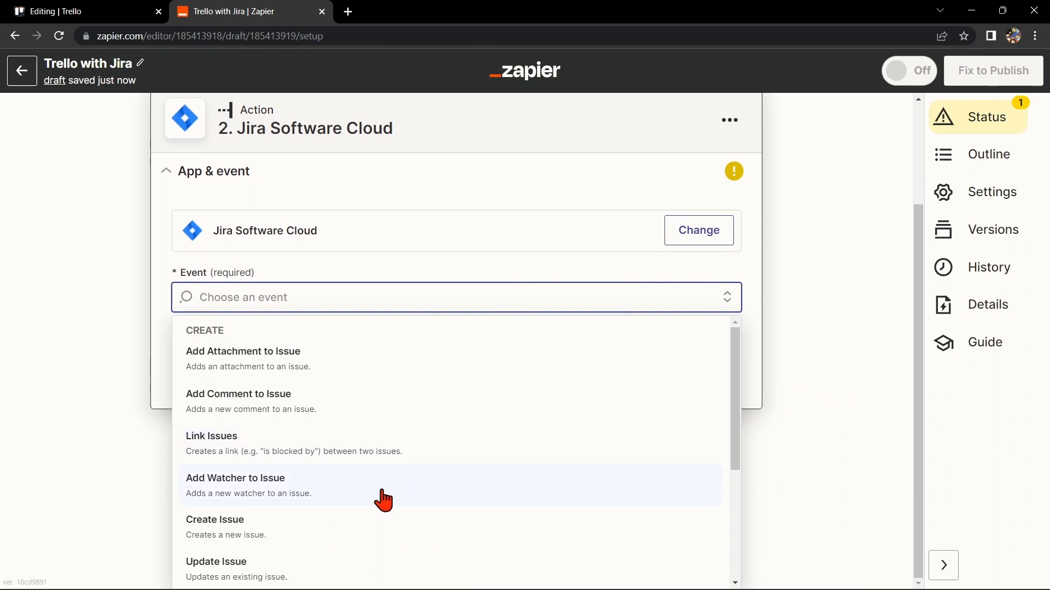
scroll("down", 3)
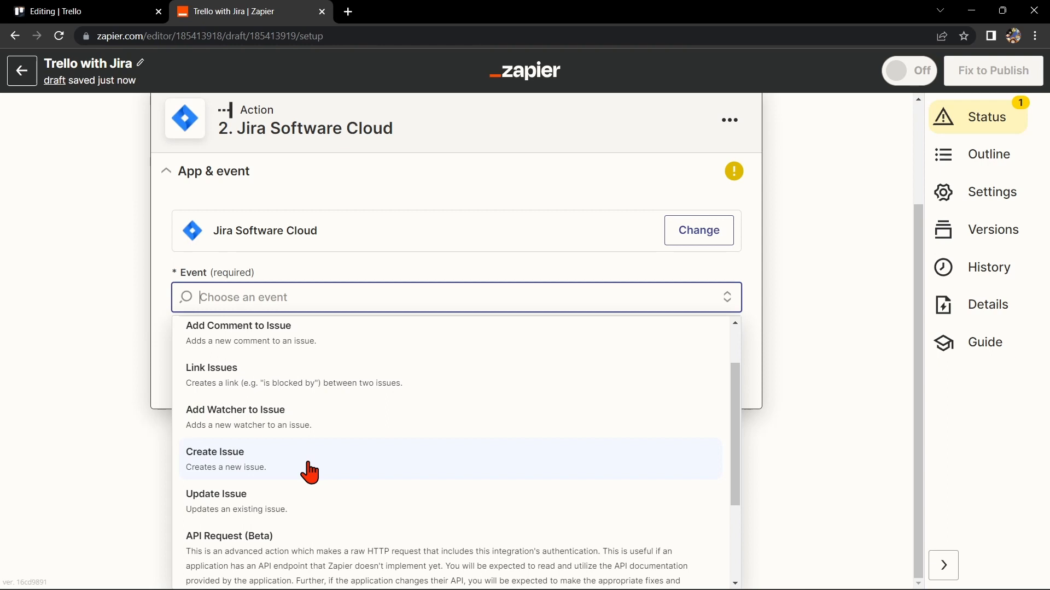
mouse_move(302, 469)
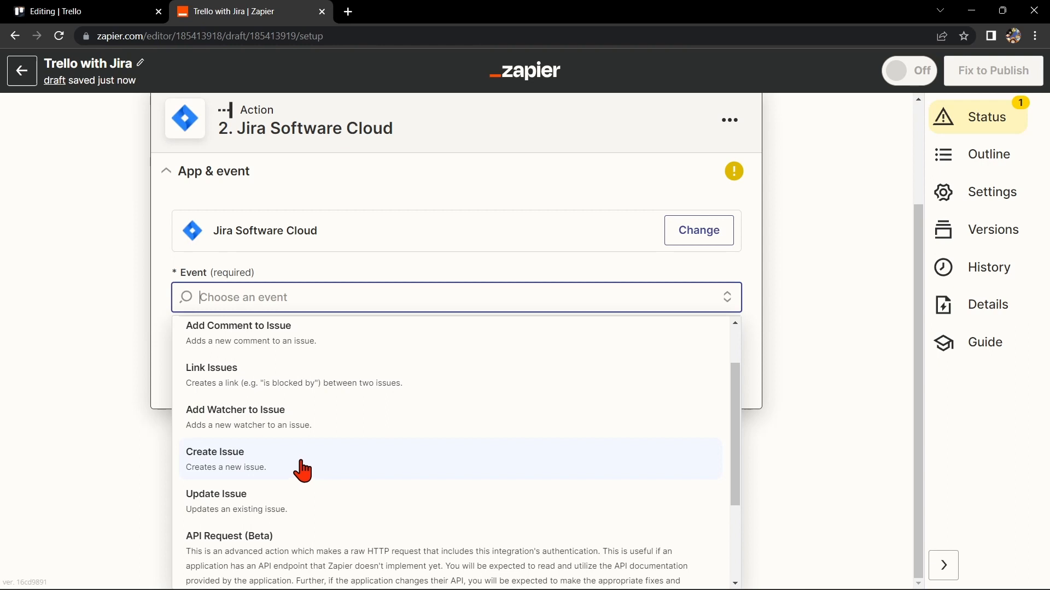
left_click(215, 459)
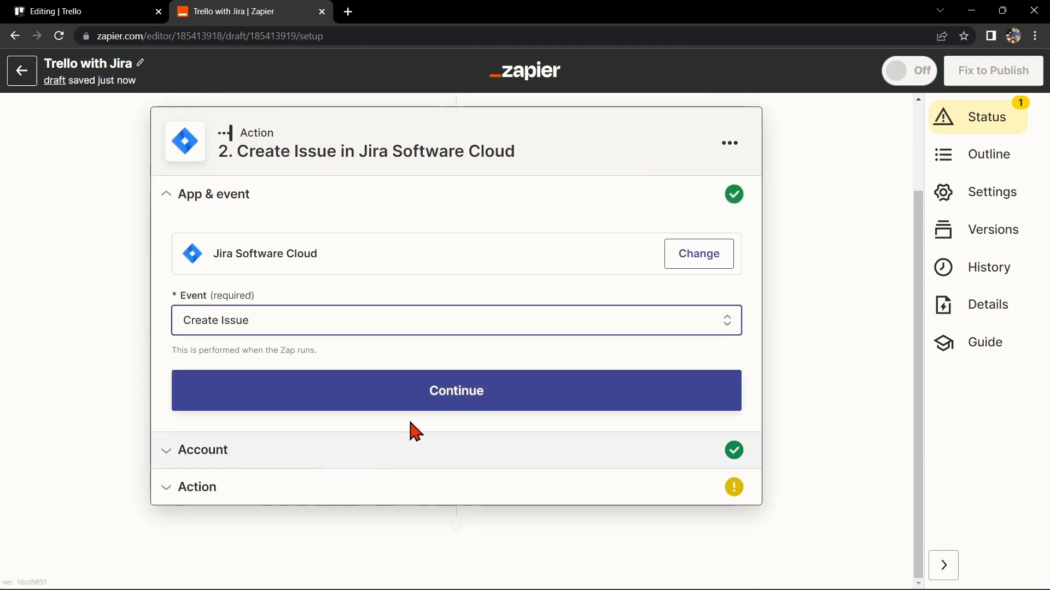
left_click(455, 391)
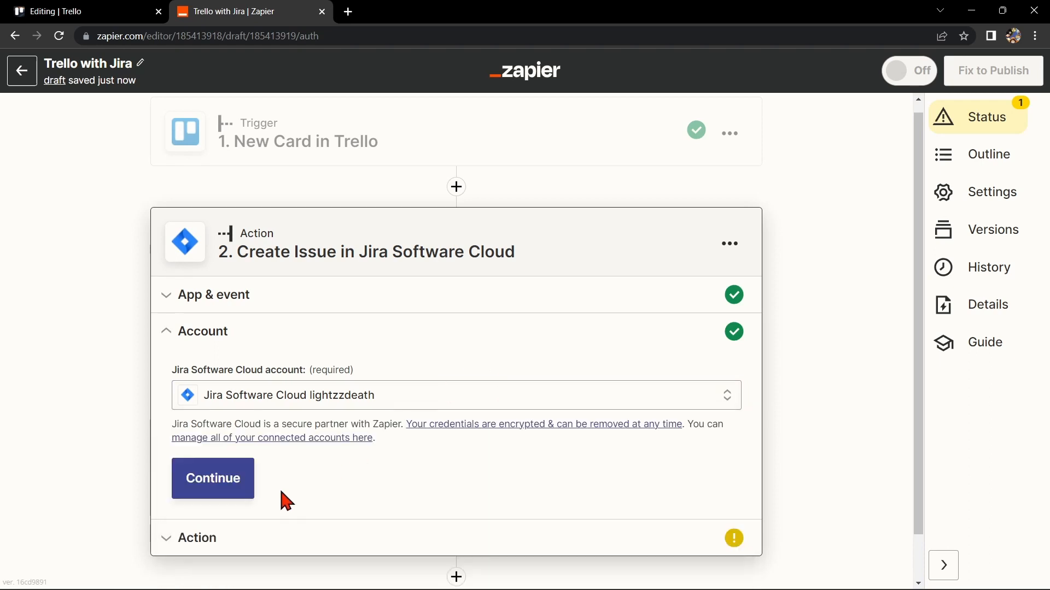
Step: Confirm the Jira account and fill in the project, issue type, summary 'Record' and reporter
left_click(213, 478)
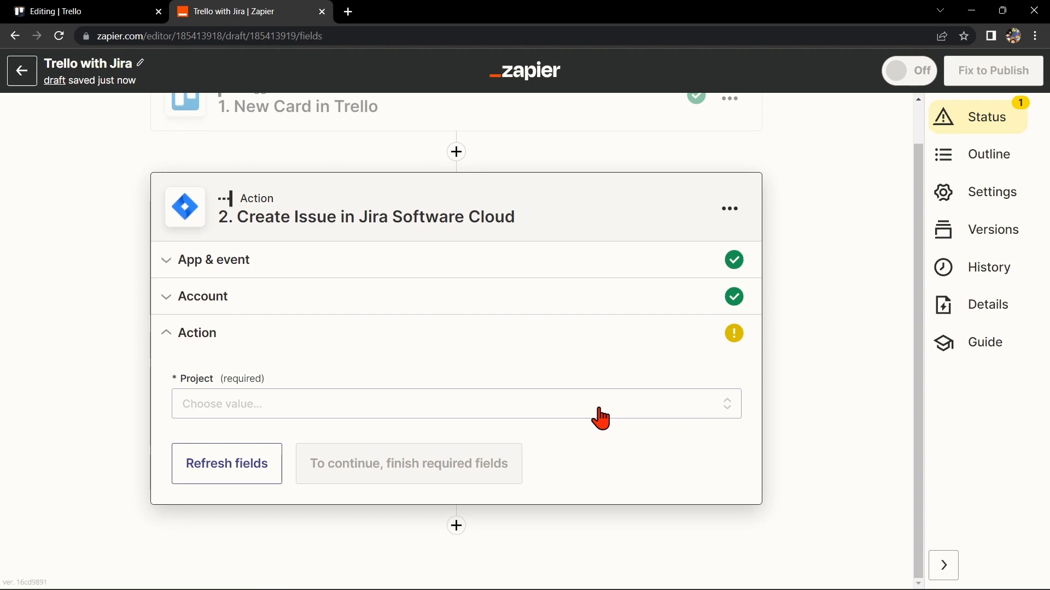
left_click(456, 403)
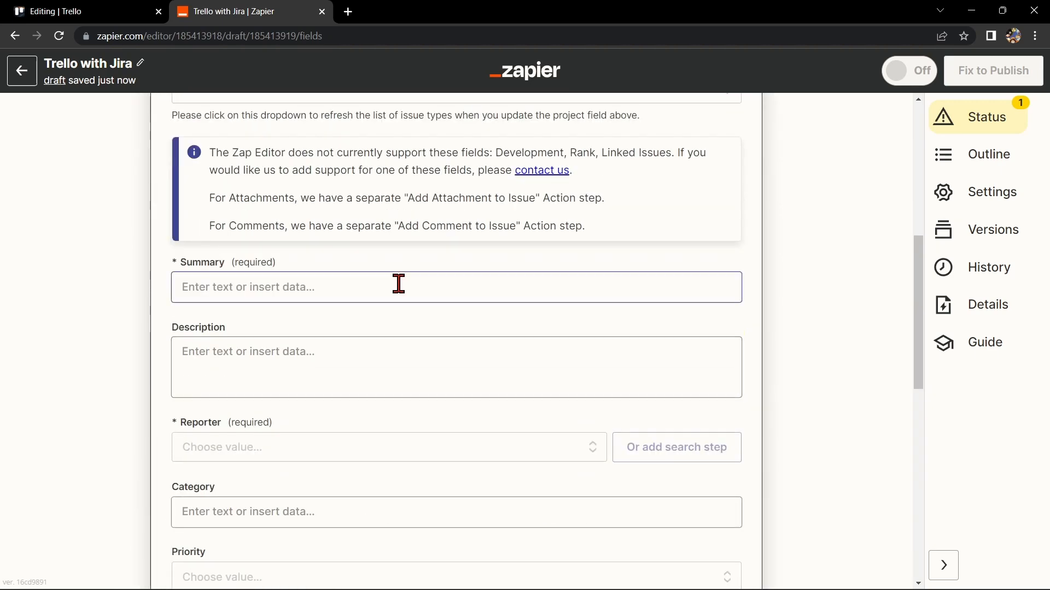
scroll("down", 3)
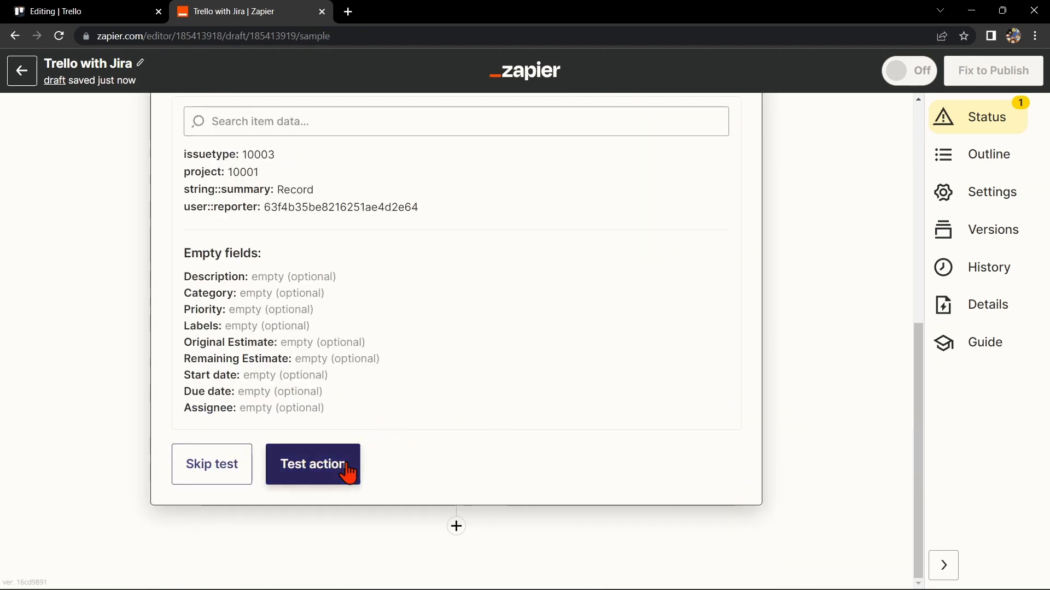
Step: Send test issue SMM-4 to Jira and publish the Trello with Jira Zap
left_click(311, 463)
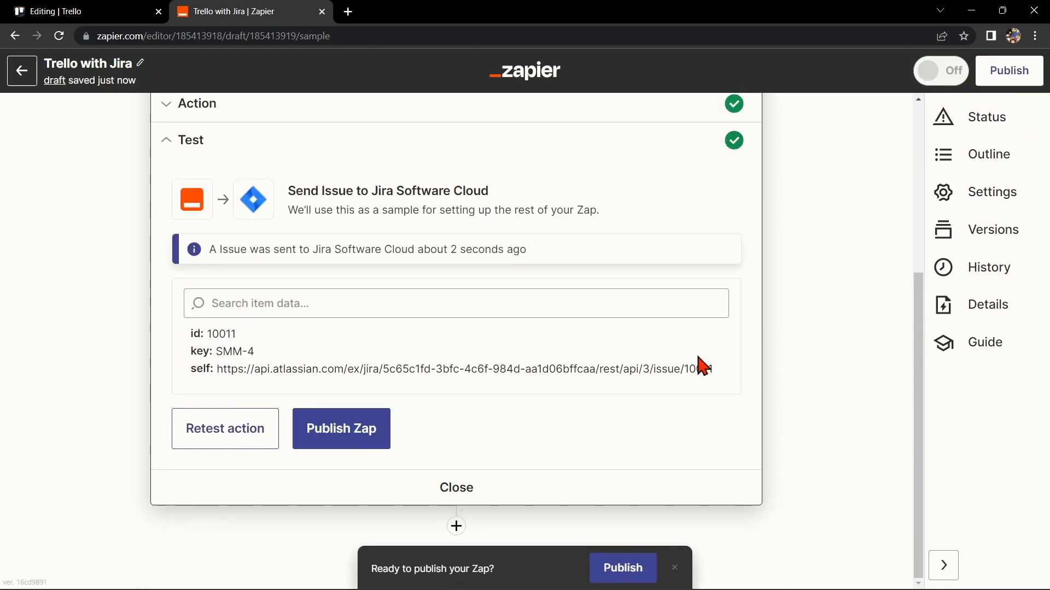
left_click(341, 428)
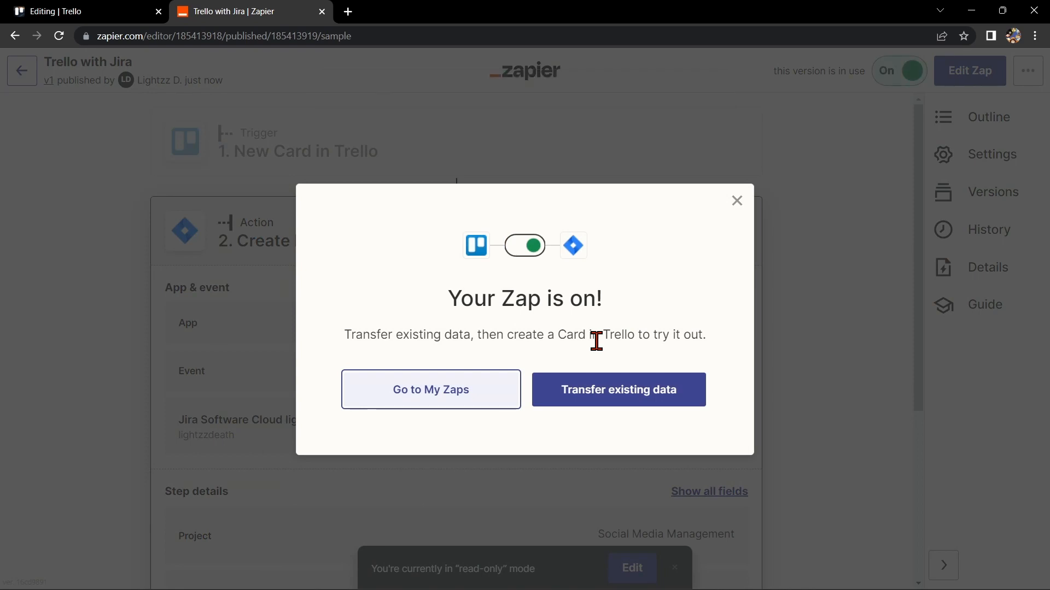
mouse_move(667, 306)
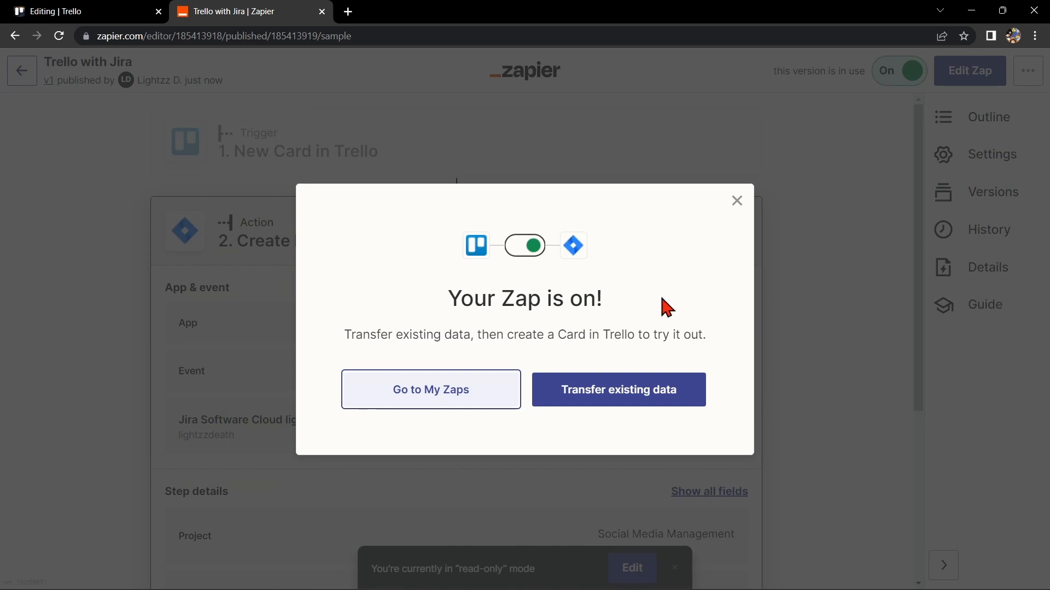